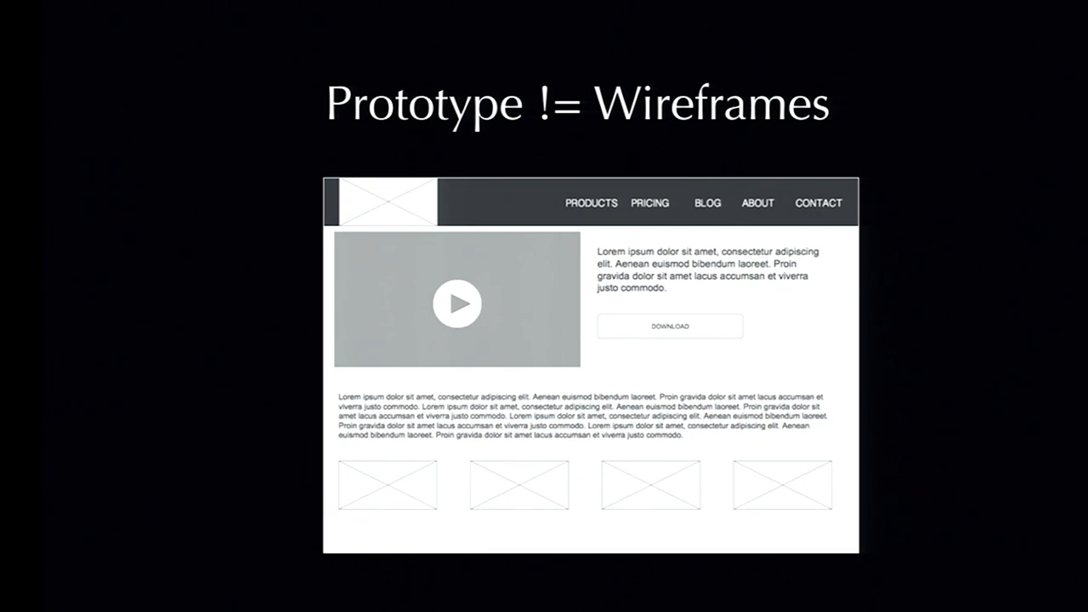
# - Advance the deck to the 'Sell an idea' slide with the shop-page mockup
pyautogui.press('Right')
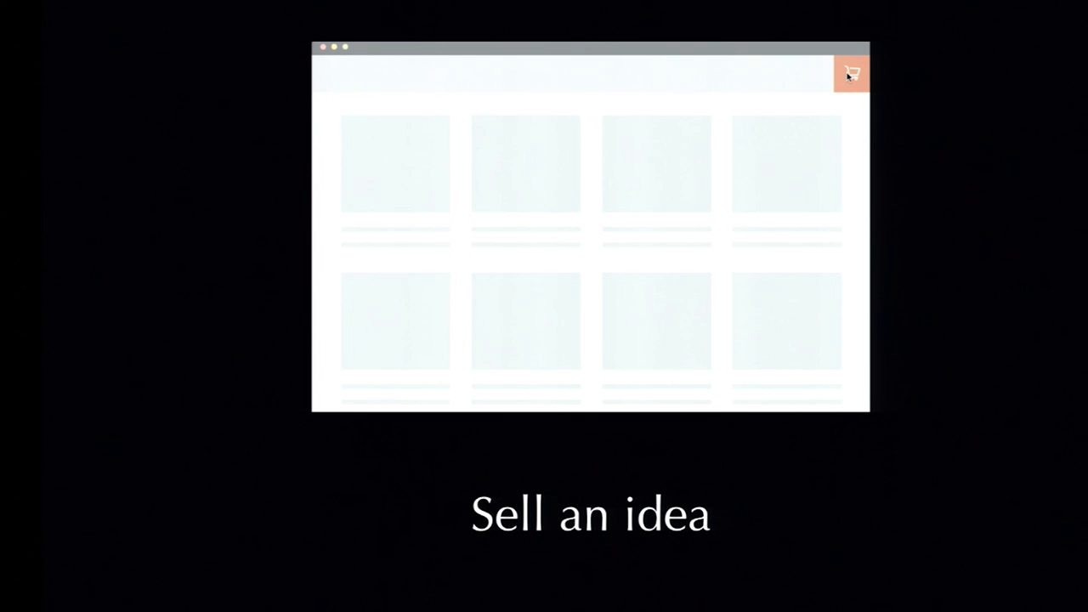
# - Step through the mock shop demo until the shirt grid fills and the total reaches $219.30
pyautogui.click(851, 73)
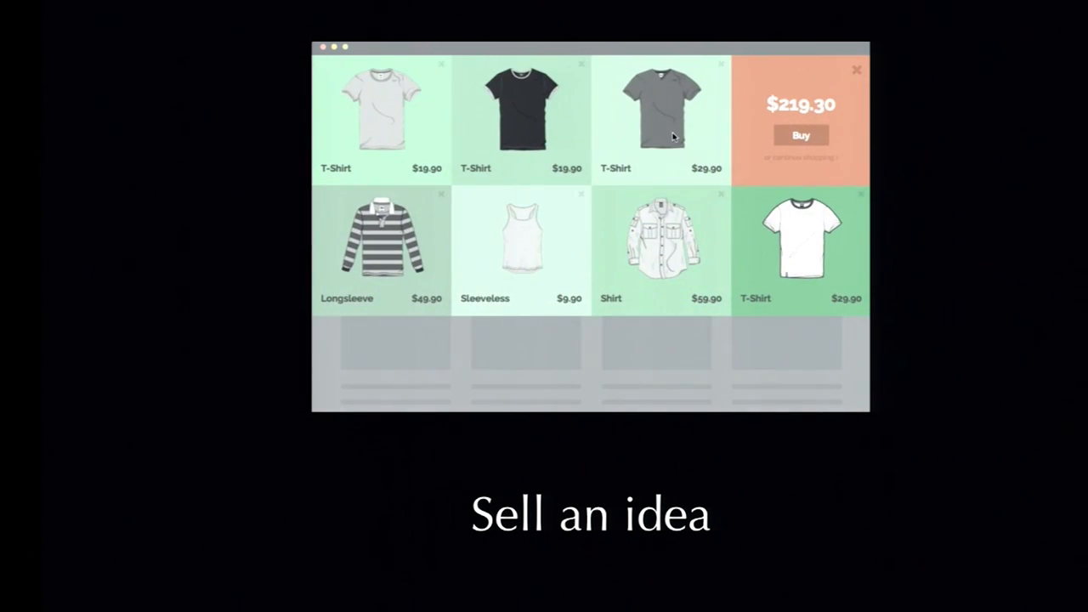
pyautogui.moveTo(795, 242)
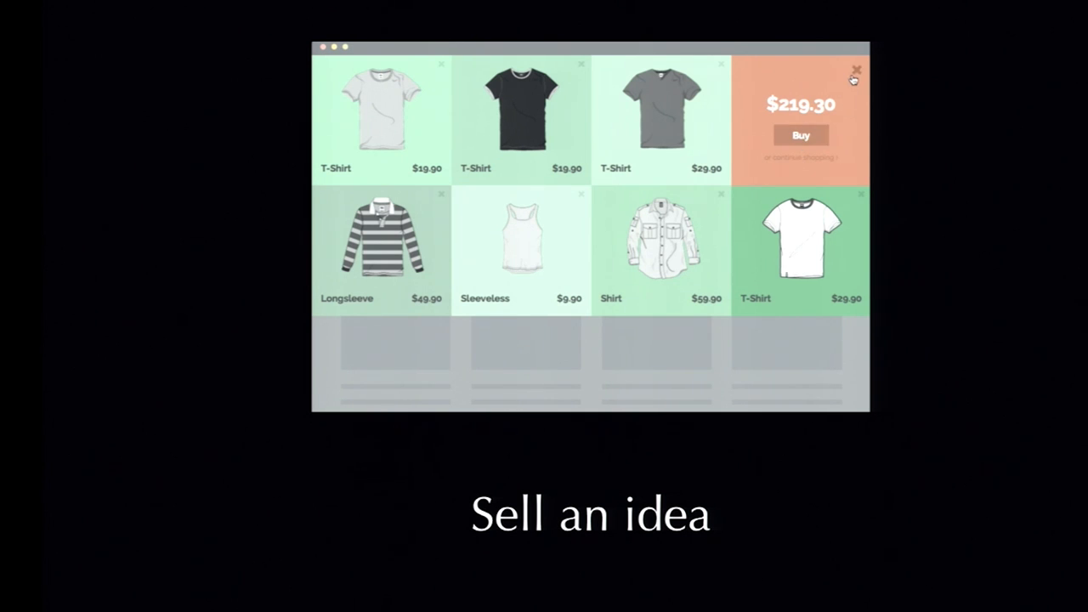
pyautogui.click(856, 69)
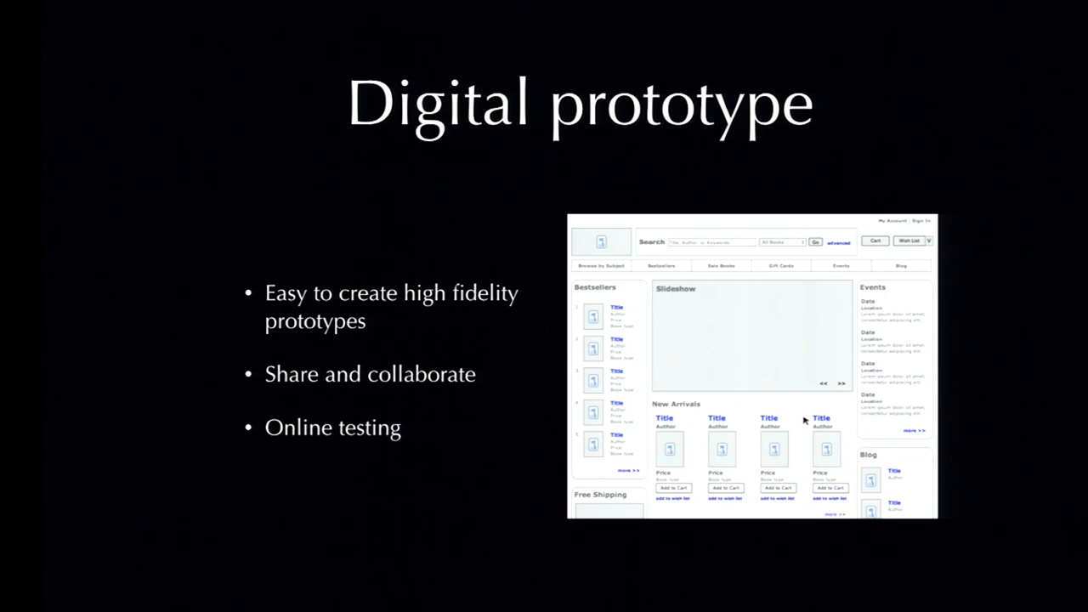
pyautogui.click(726, 487)
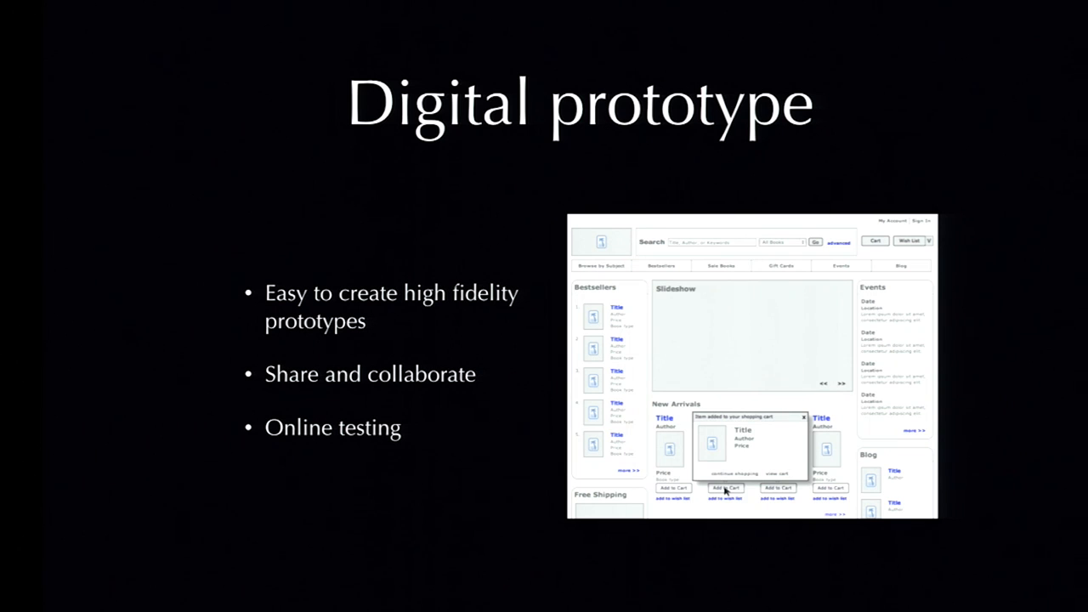
pyautogui.click(802, 417)
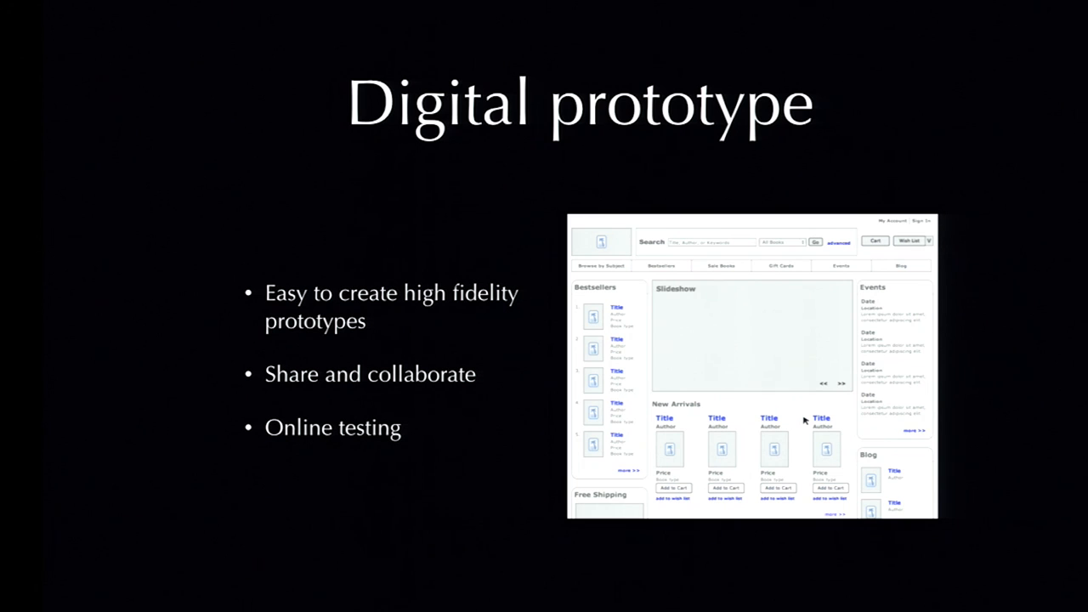
pyautogui.click(725, 489)
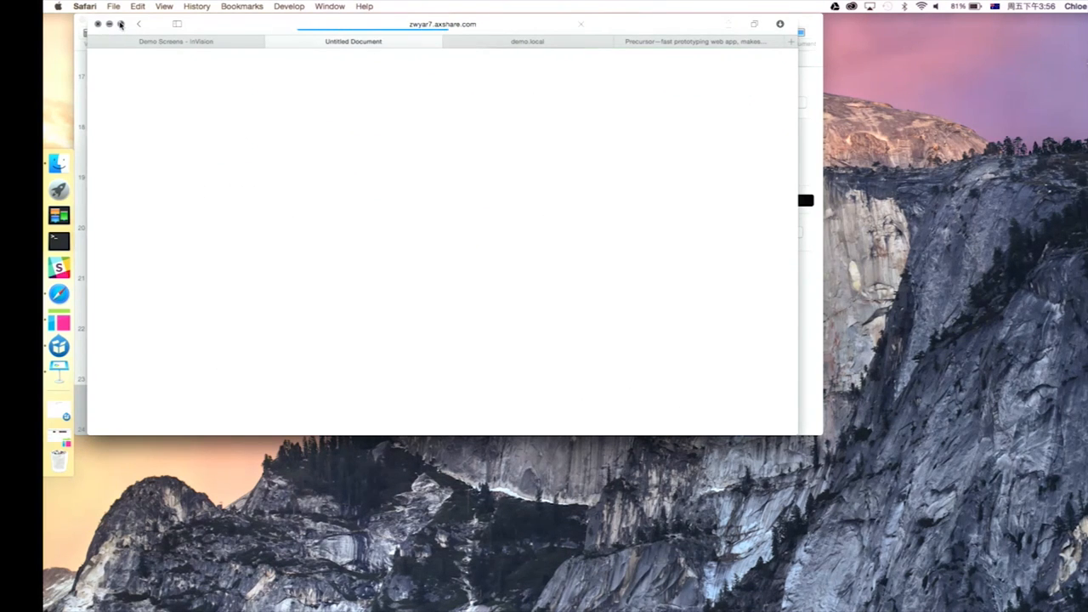
# - Switch the zwyar7.axshare.com prototype window in Safari to full screen
pyautogui.click(121, 24)
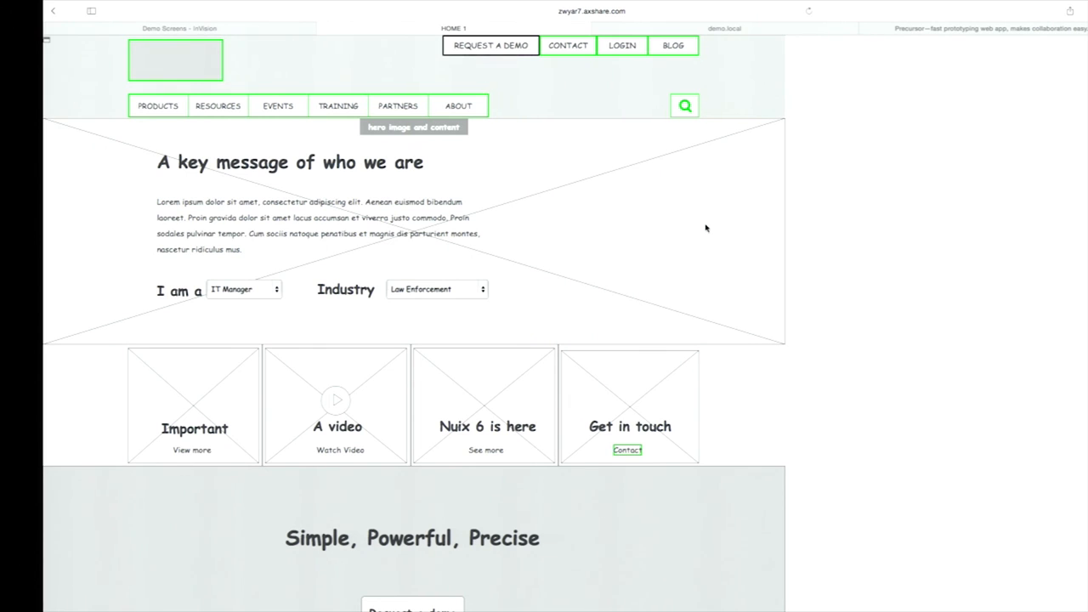
pyautogui.moveTo(549, 132)
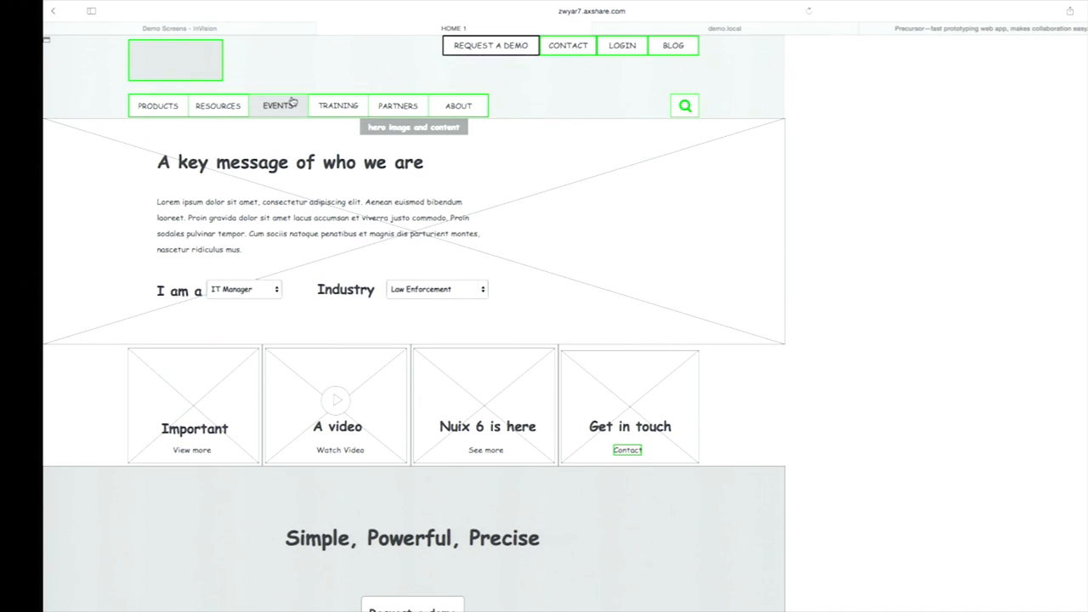
pyautogui.moveTo(217, 105)
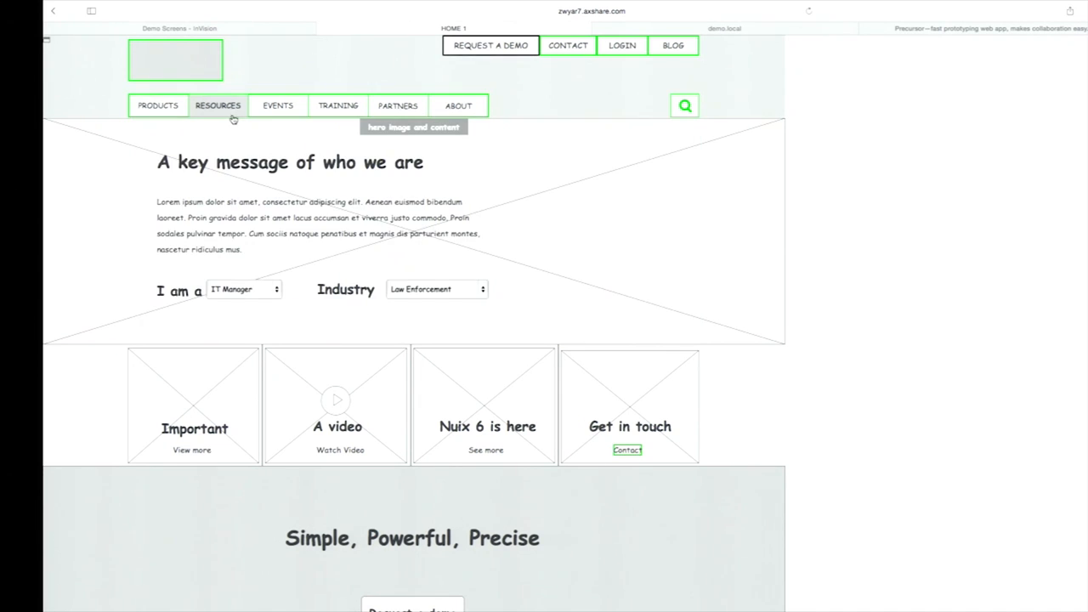
# - Explore the PRODUCTS mega menu and role choices, then open and scroll the Contact us page
pyautogui.click(157, 105)
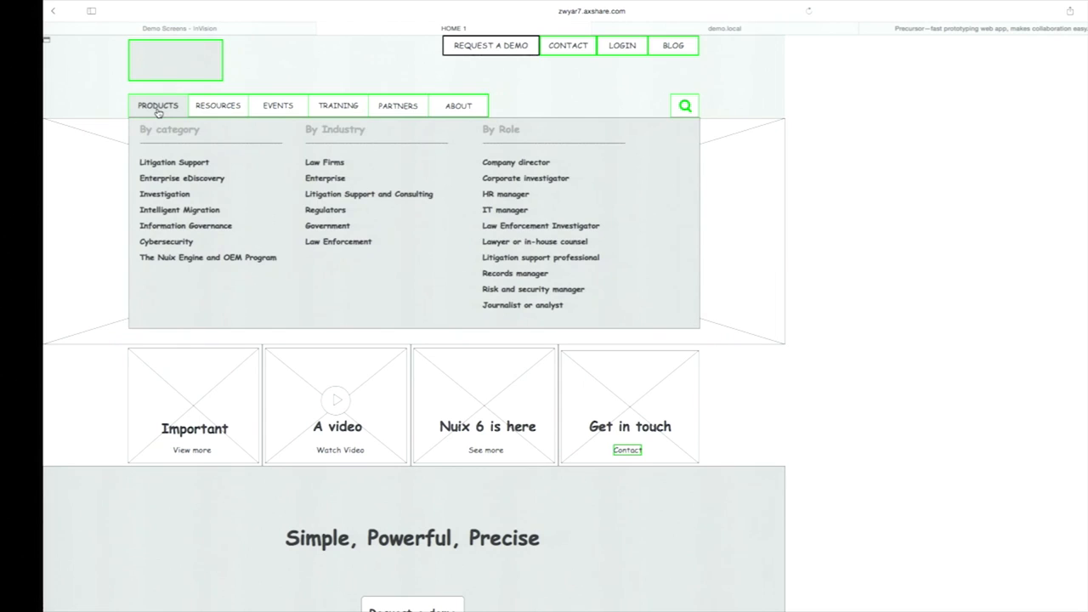
pyautogui.click(158, 106)
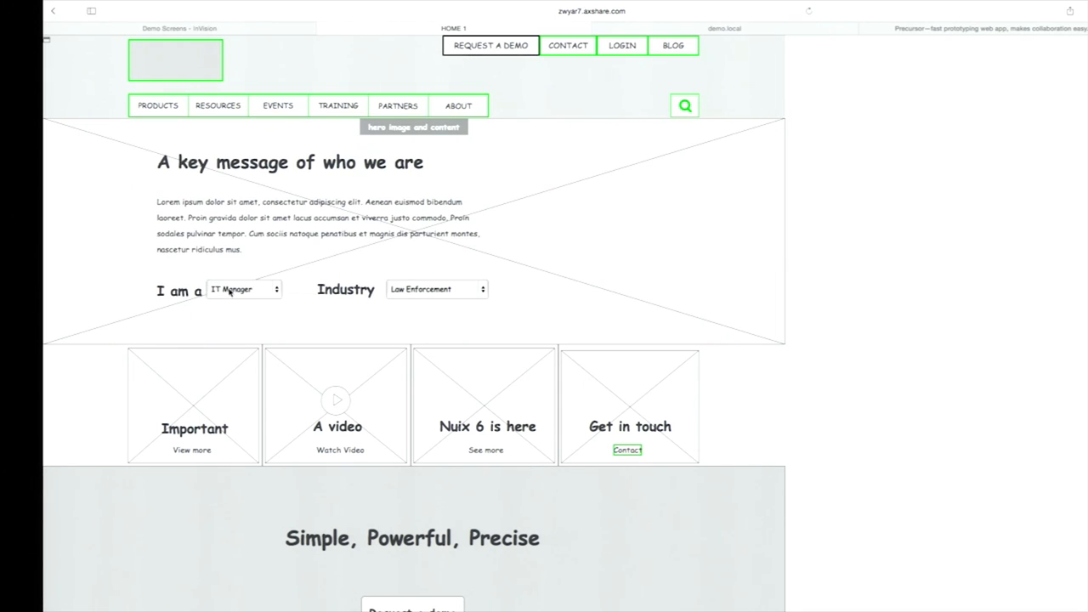
pyautogui.click(244, 289)
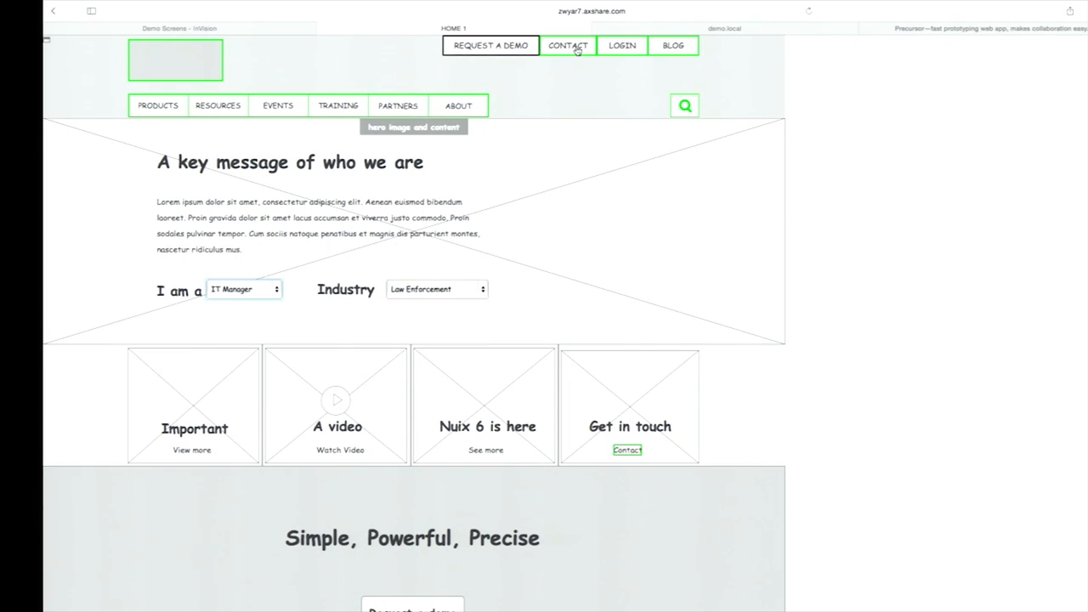
pyautogui.click(568, 45)
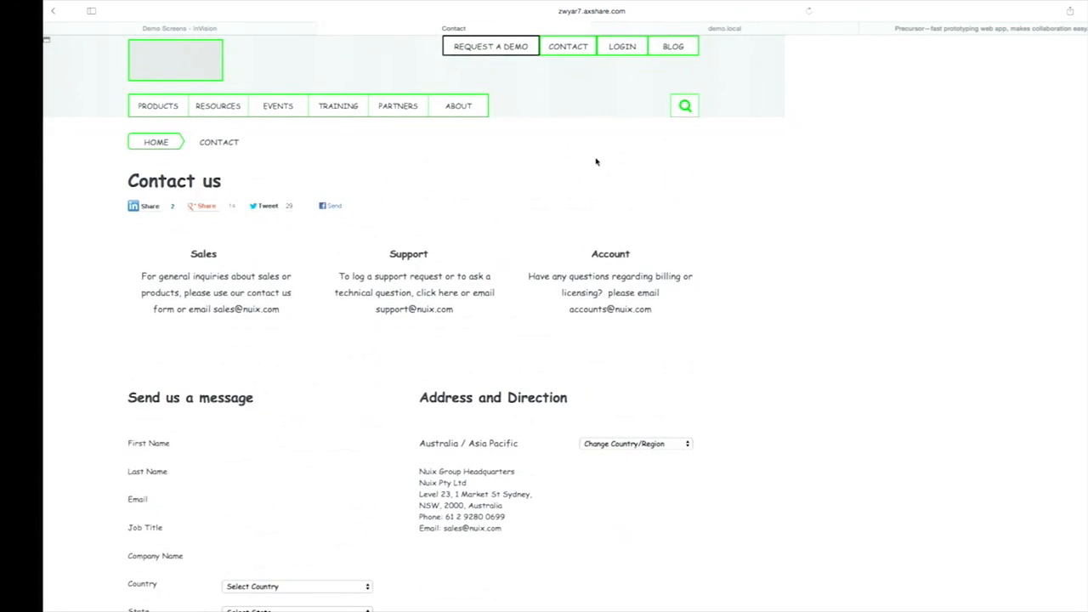
pyautogui.scroll(-3)
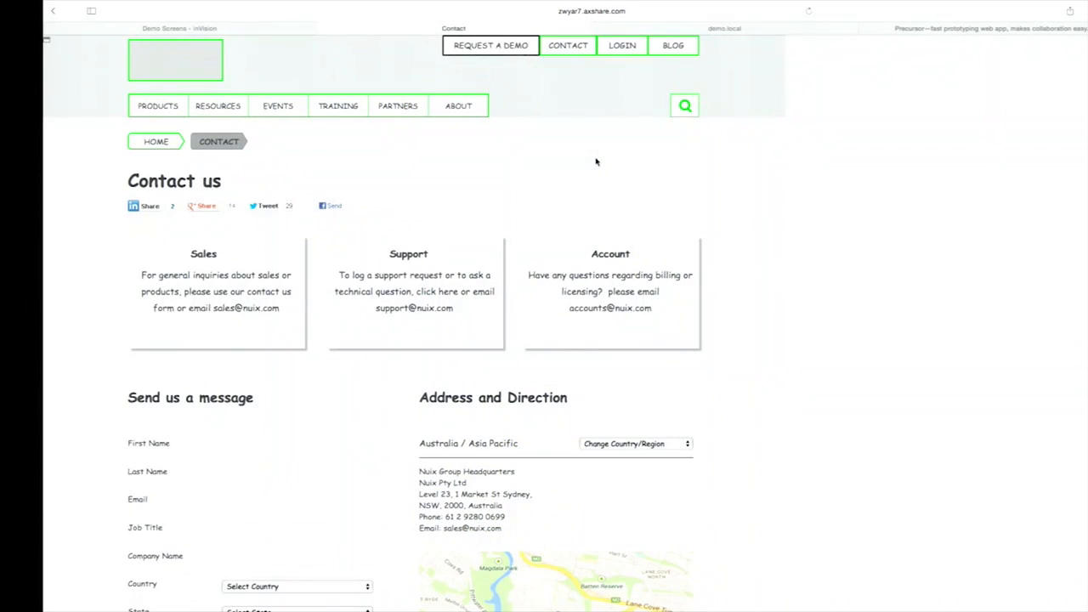
pyautogui.moveTo(625, 101)
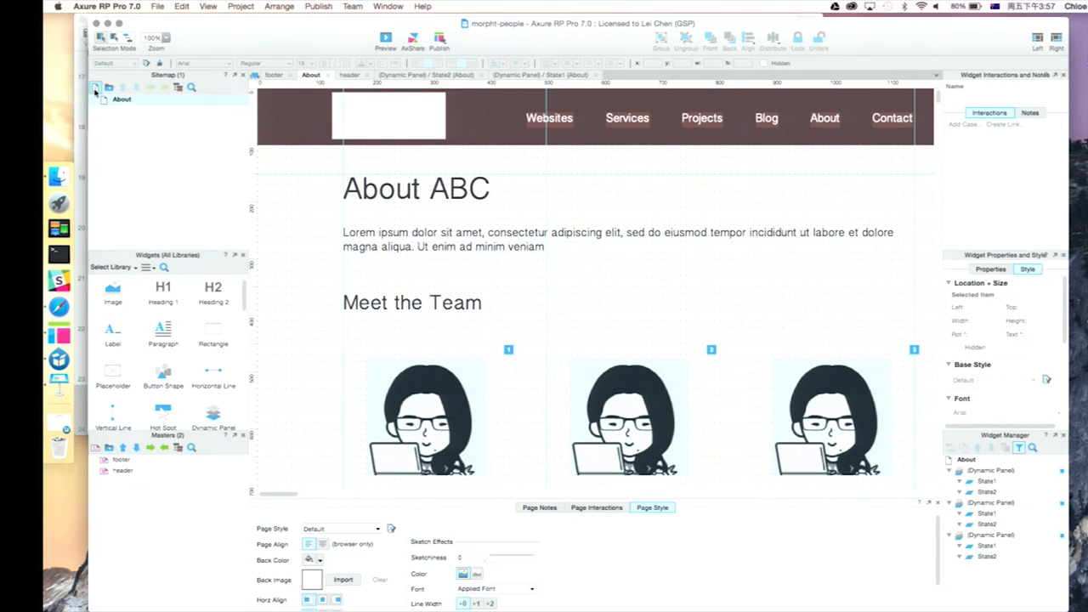
# - Add a 'person' page to the Sitemap and place the footer master on it
pyautogui.click(96, 88)
pyautogui.write('person')
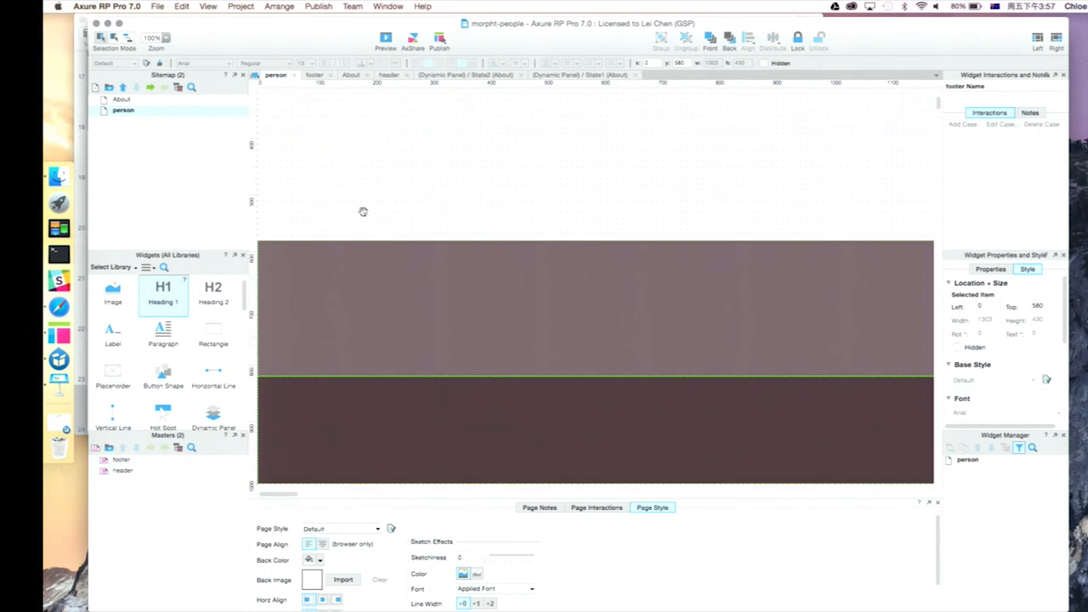
# - Place a 'person' Heading 1 at the top-left with an image below it
pyautogui.moveTo(163, 293); pyautogui.dragTo(470, 194)
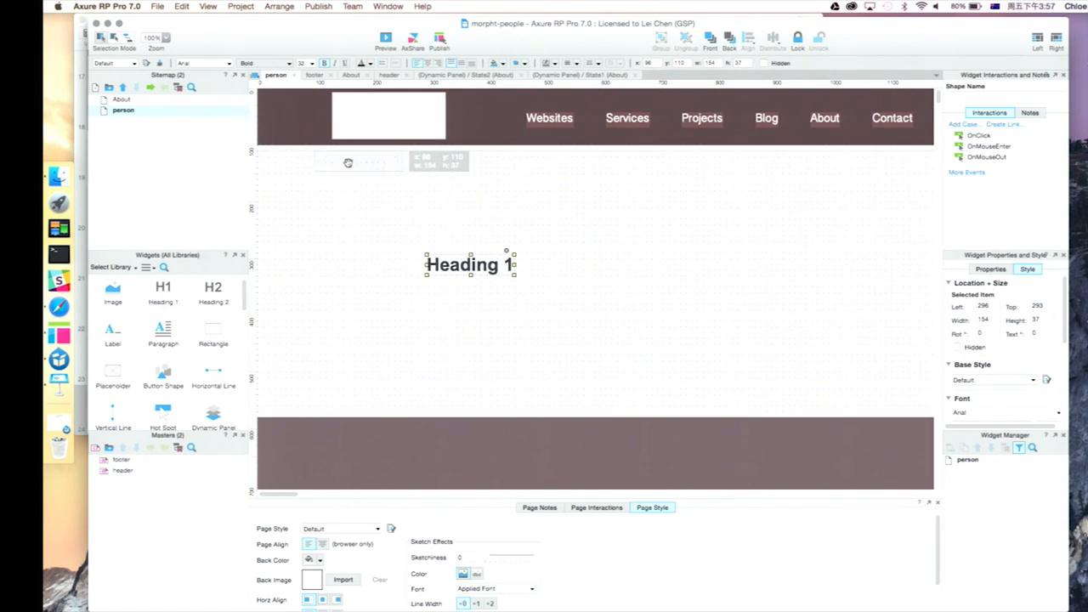
pyautogui.moveTo(470, 265); pyautogui.dragTo(379, 175)
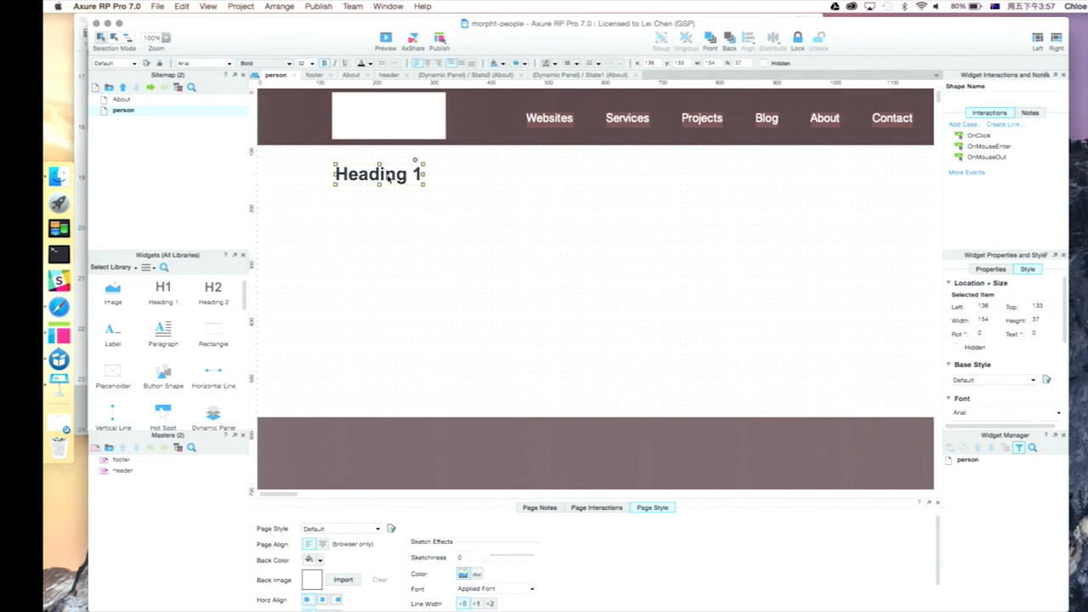
pyautogui.write('person')
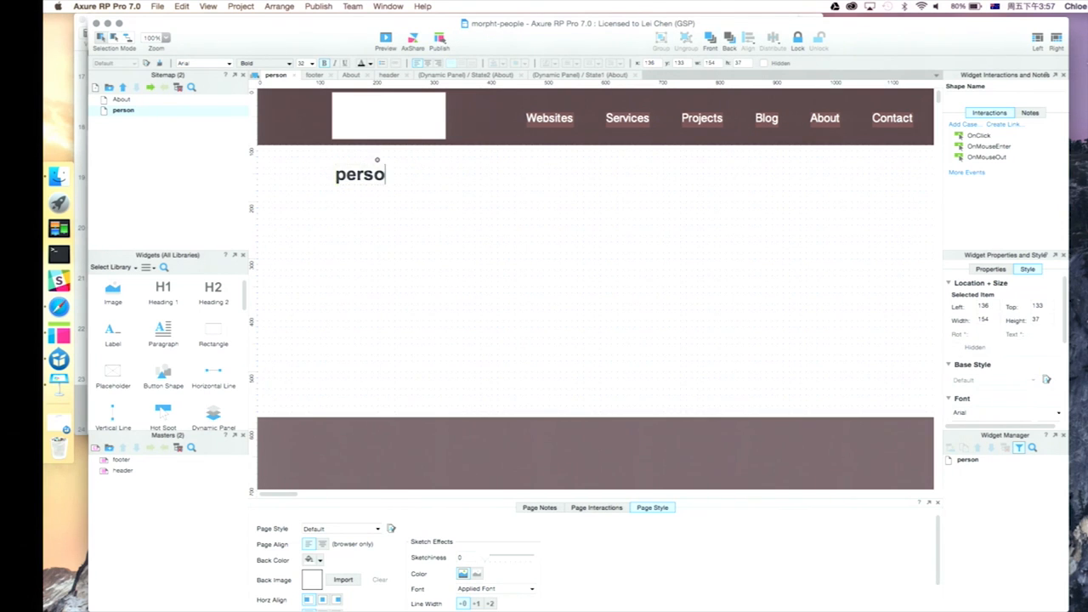
pyautogui.write('n')
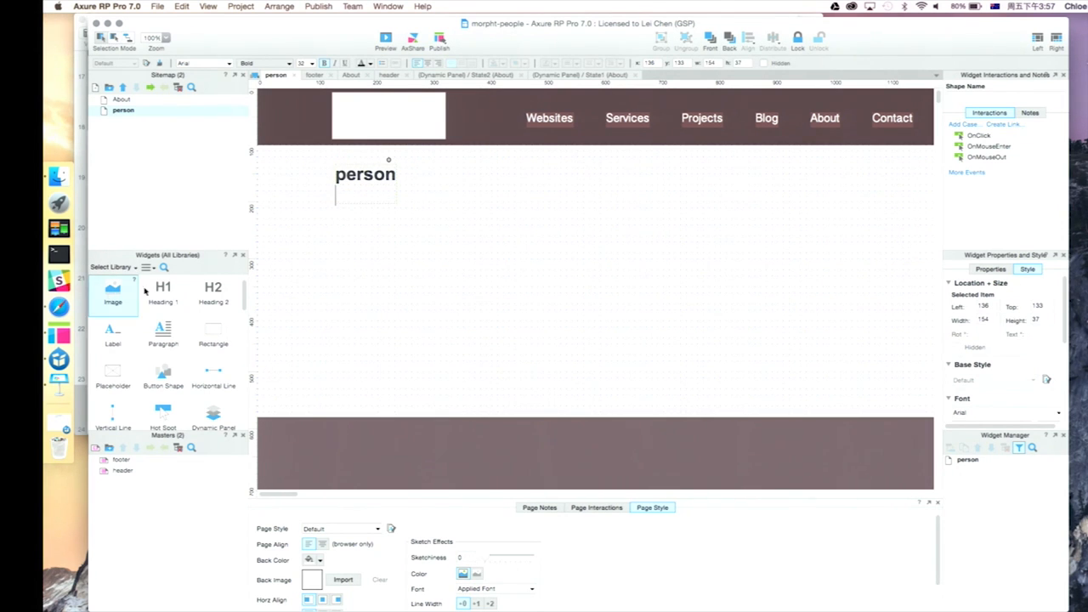
pyautogui.moveTo(112, 289); pyautogui.dragTo(357, 279)
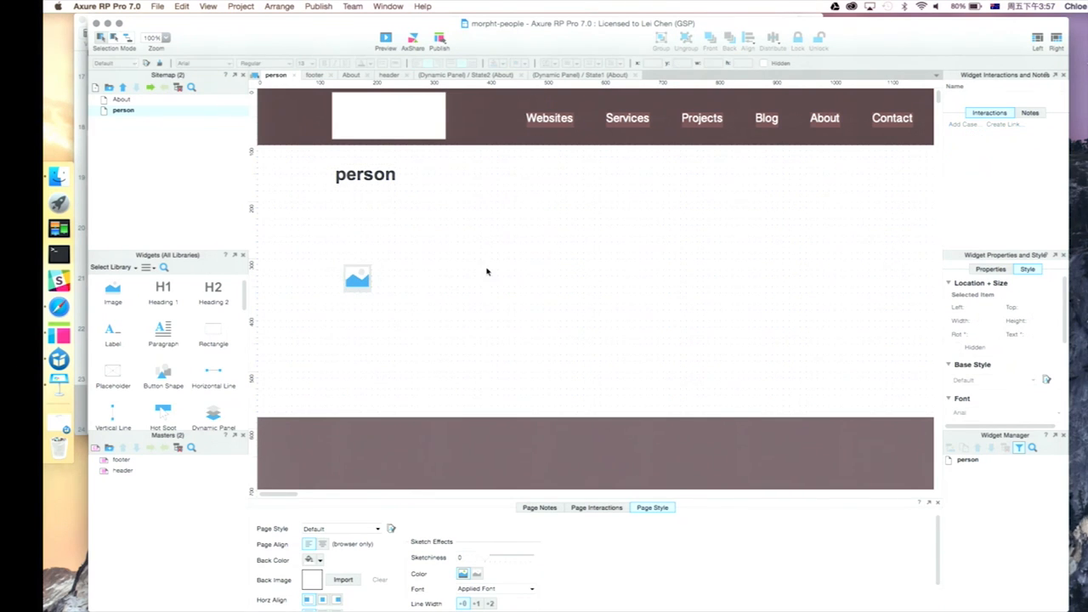
pyautogui.moveTo(212, 331); pyautogui.dragTo(706, 280)
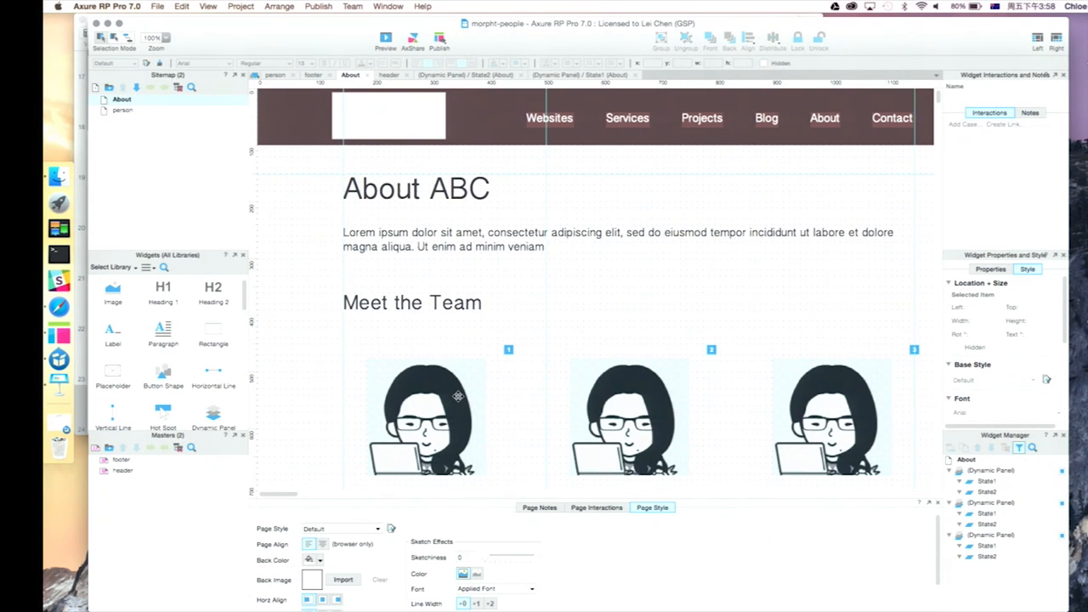
# - Give the first team member panel an OnClick that opens the person page
pyautogui.click(425, 417)
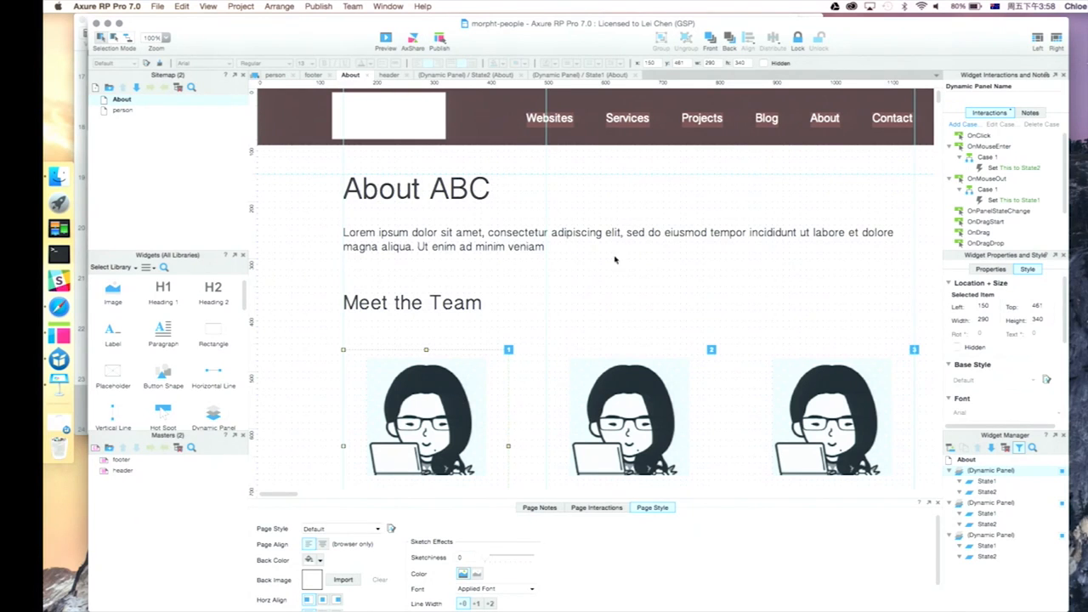
pyautogui.click(979, 136)
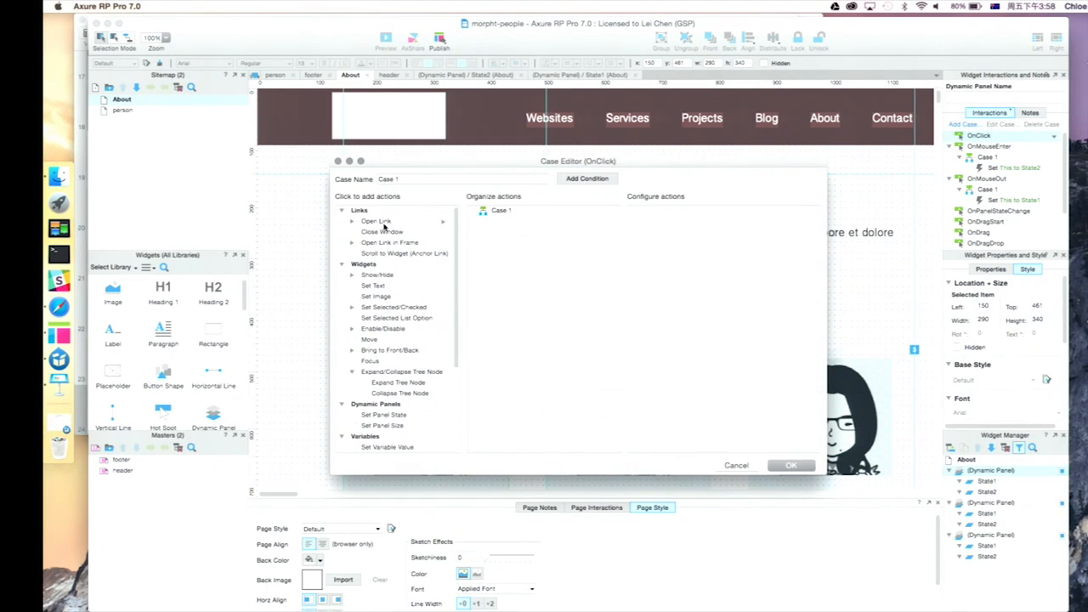
pyautogui.click(376, 221)
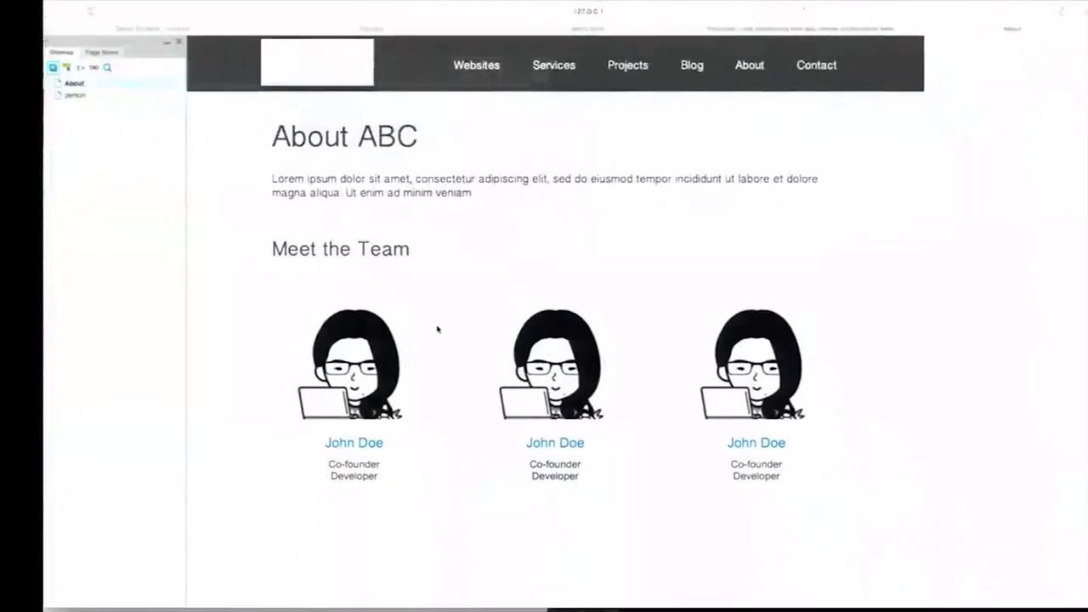
# - Open the person page from a John Doe team card in the preview
pyautogui.click(75, 95)
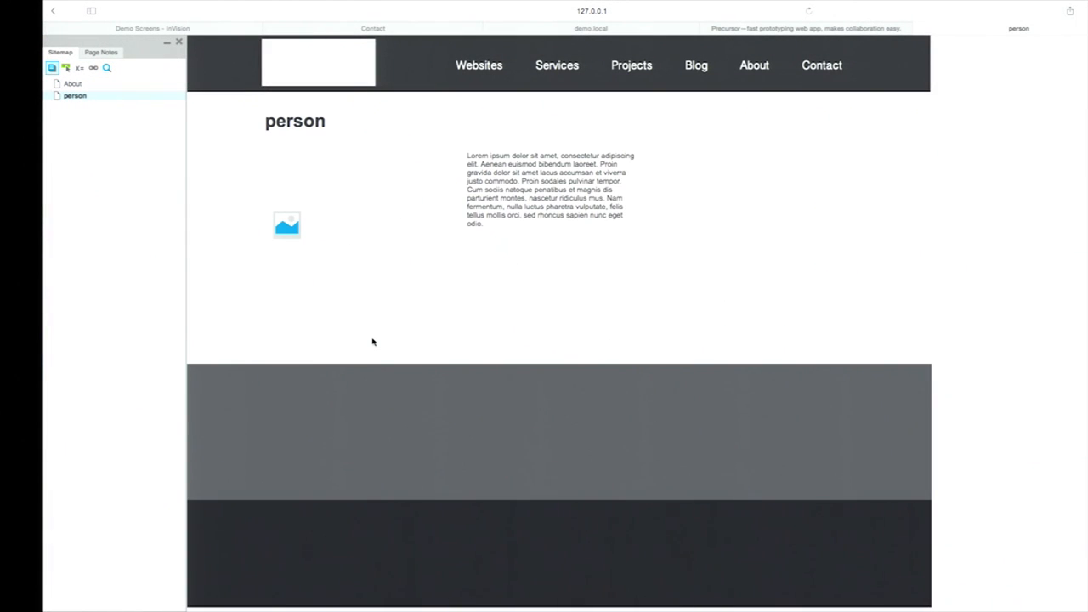
pyautogui.moveTo(244, 112)
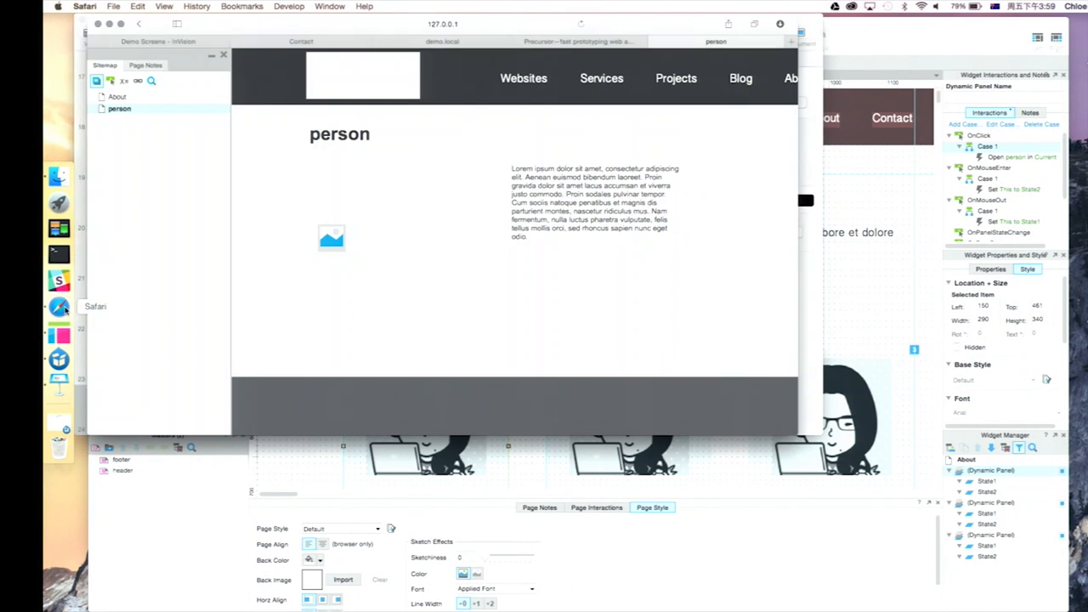
# - Open Screen1 of the InVision Demo project and submit the sign-up form to reach Screen3
pyautogui.click(301, 40)
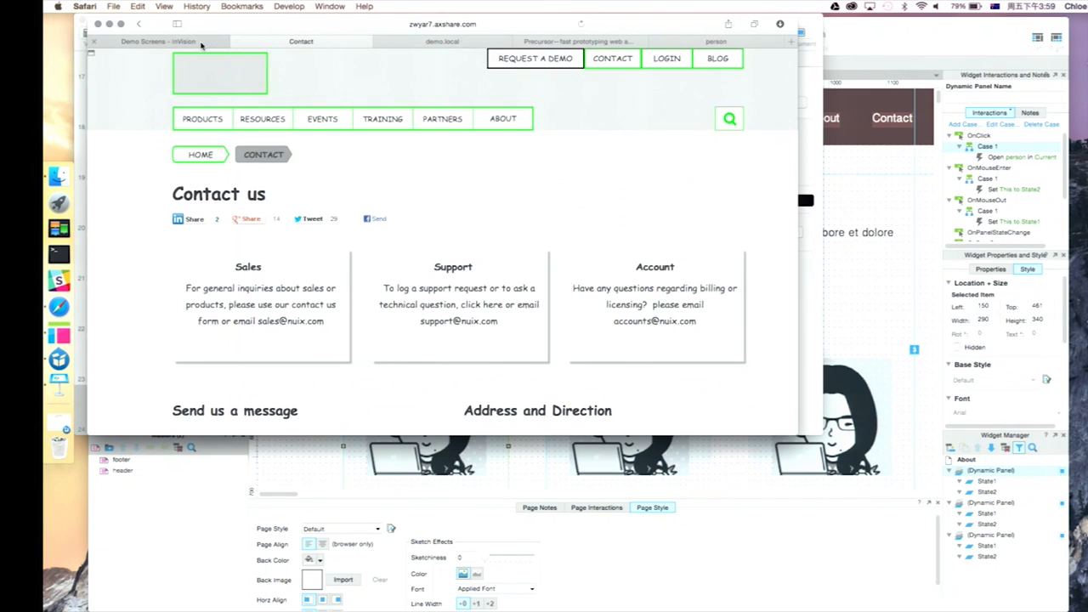
pyautogui.click(157, 41)
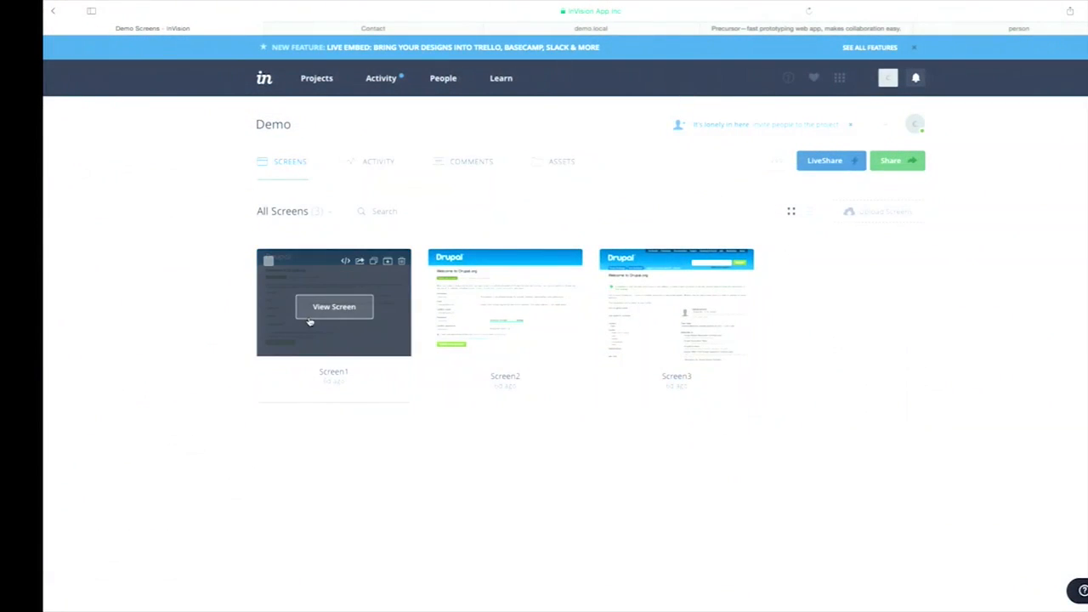
pyautogui.click(334, 306)
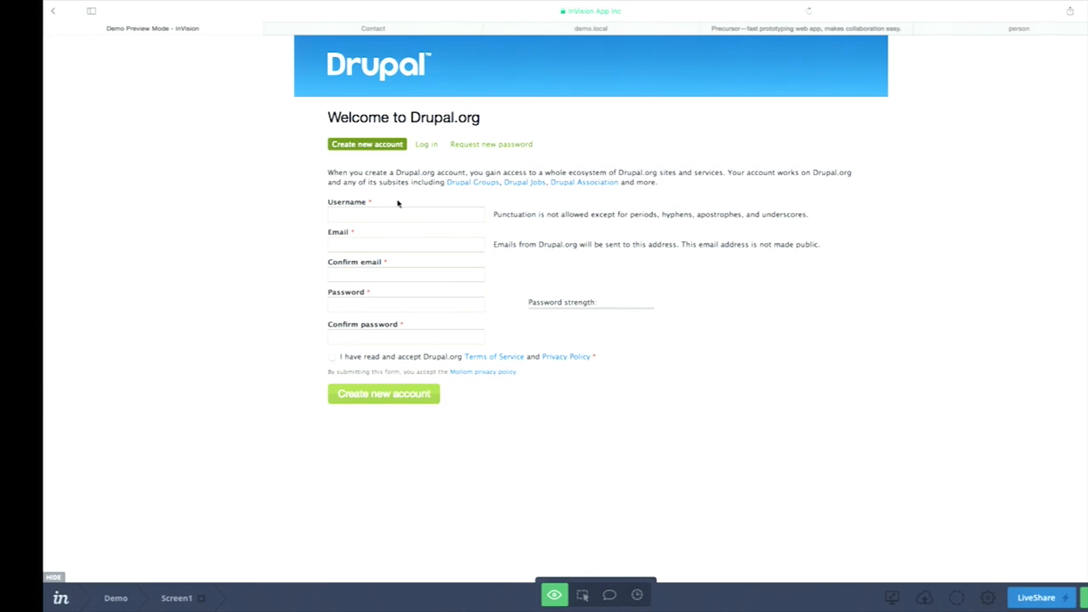
pyautogui.moveTo(401, 223)
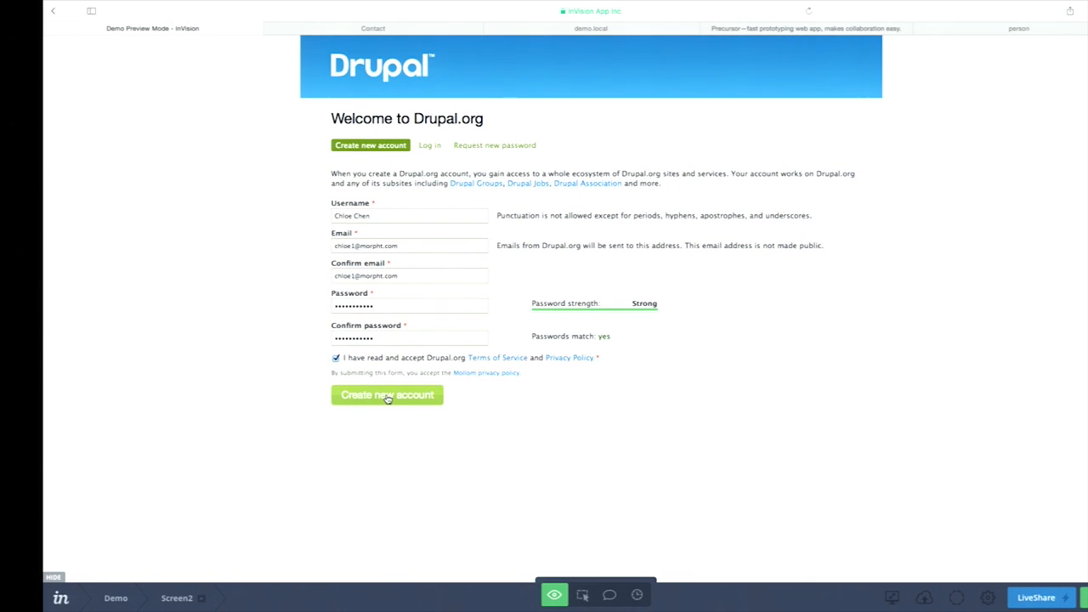
pyautogui.click(387, 395)
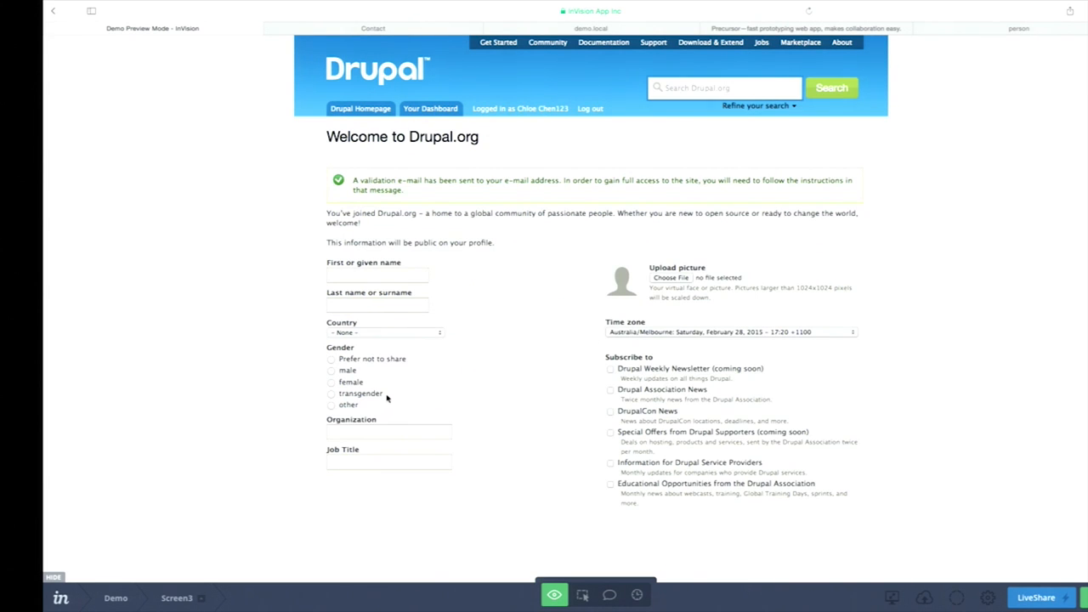
pyautogui.moveTo(386, 399)
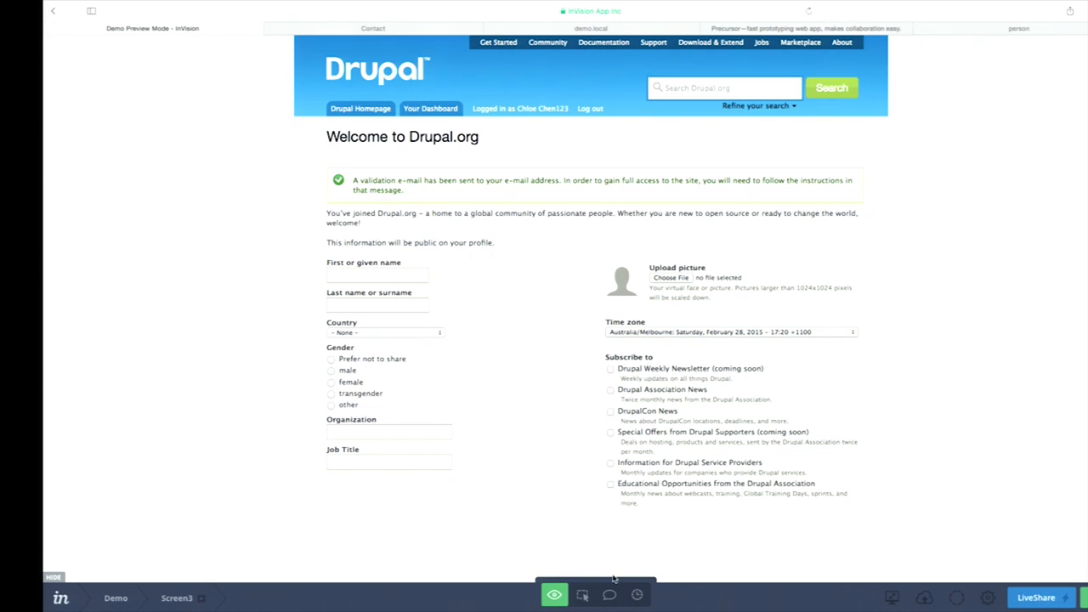
pyautogui.moveTo(610, 594)
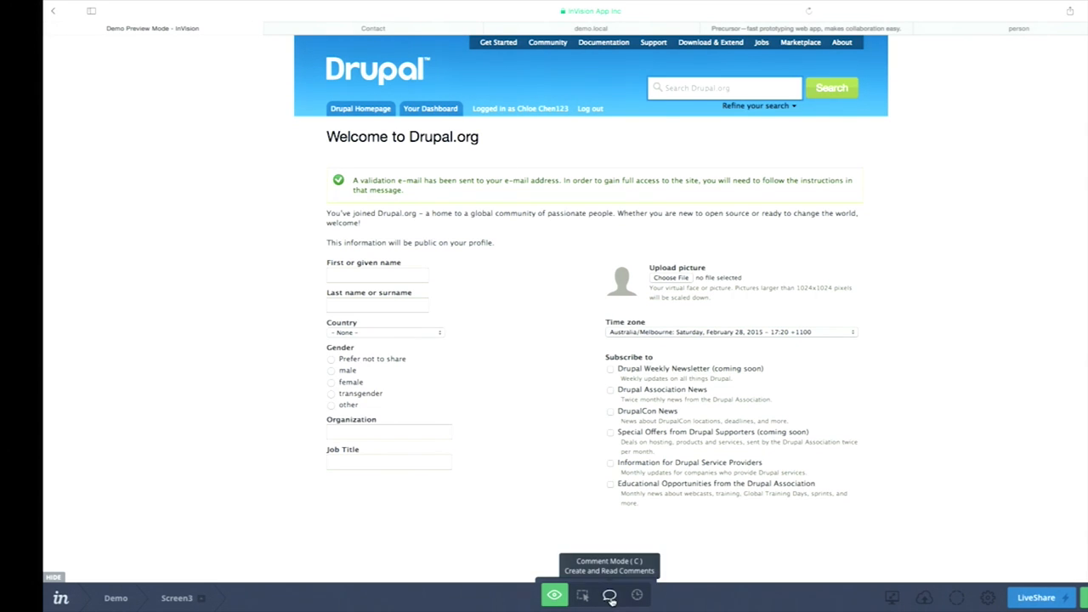
# - Post the comment 'this is bad' on the welcome page mockup, then return to Keynote
pyautogui.click(609, 594)
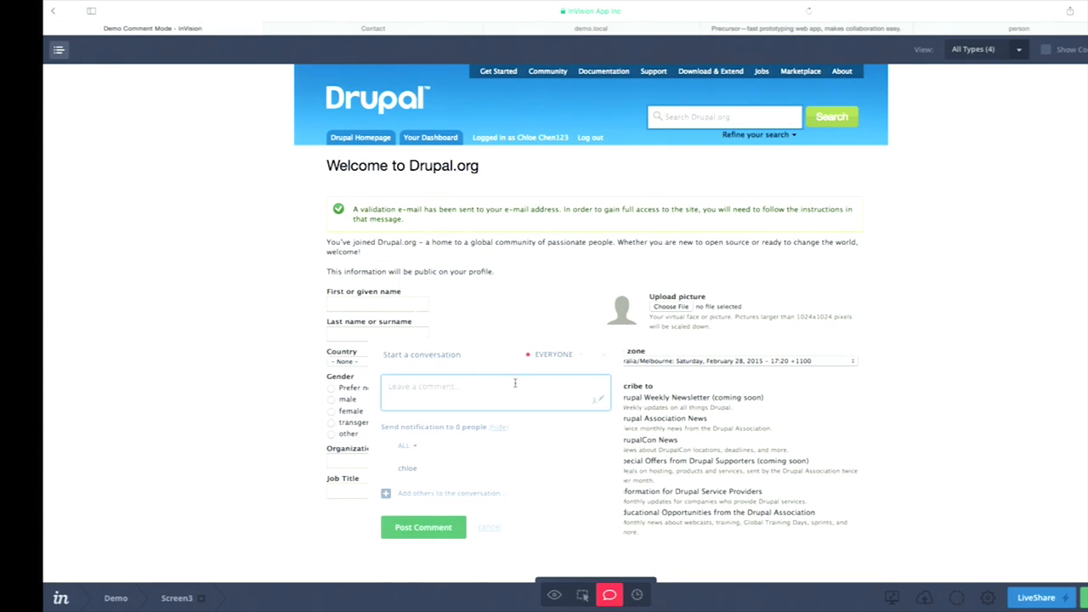
pyautogui.write('this is bad')
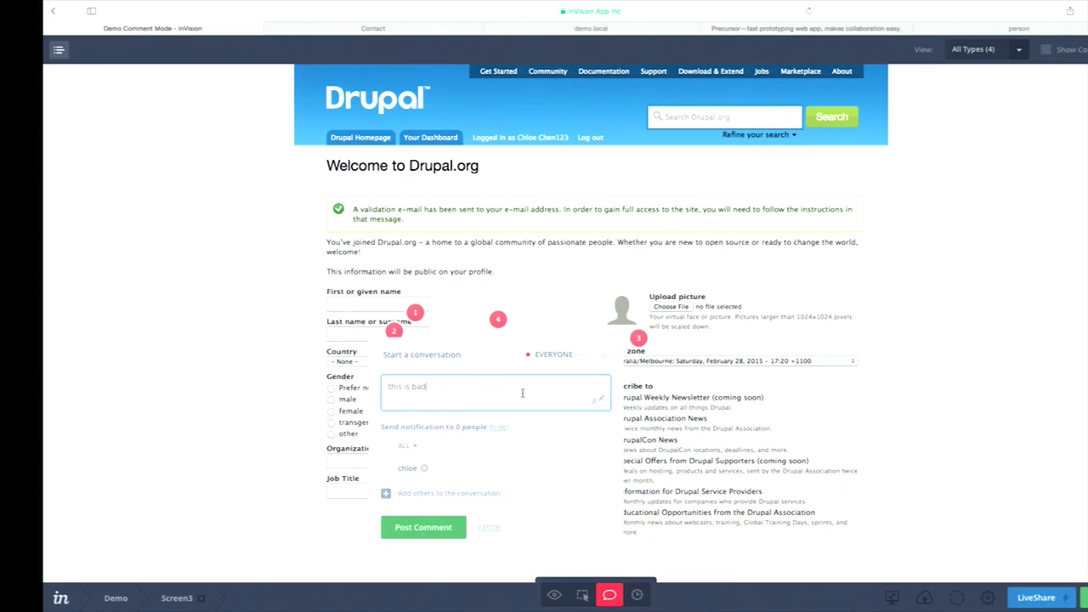
pyautogui.click(424, 527)
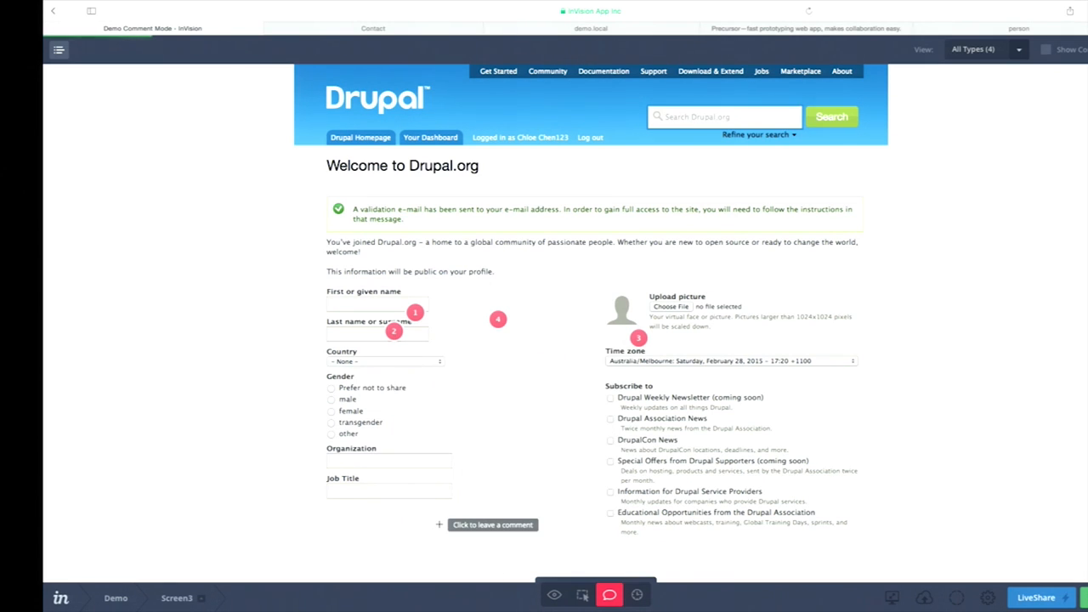
pyautogui.click(554, 594)
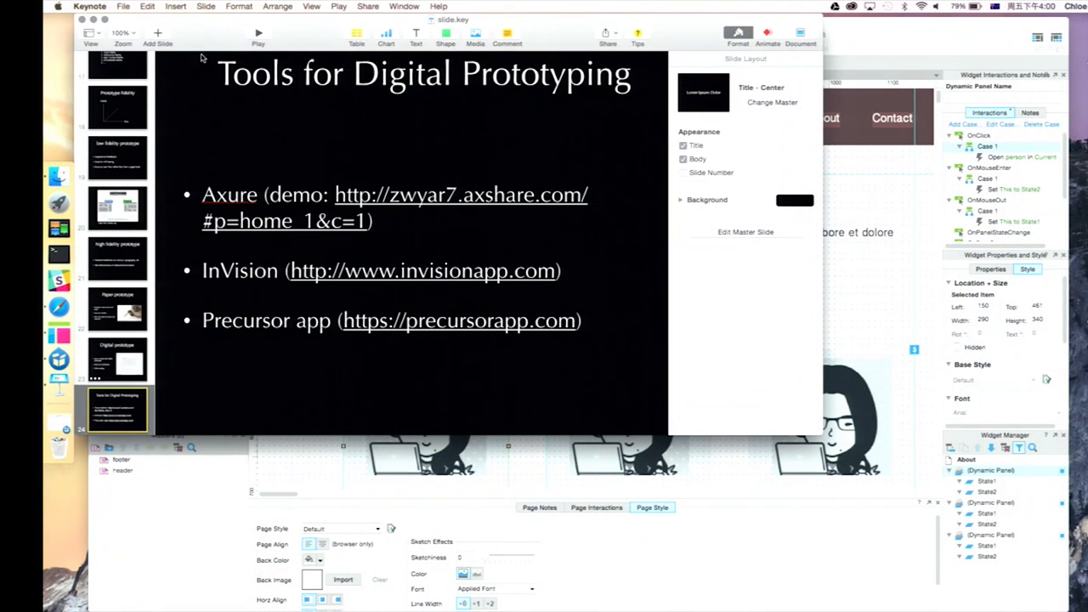
# - Set the Keynote slide aside and bring the Axure project window forward
pyautogui.click(459, 321)
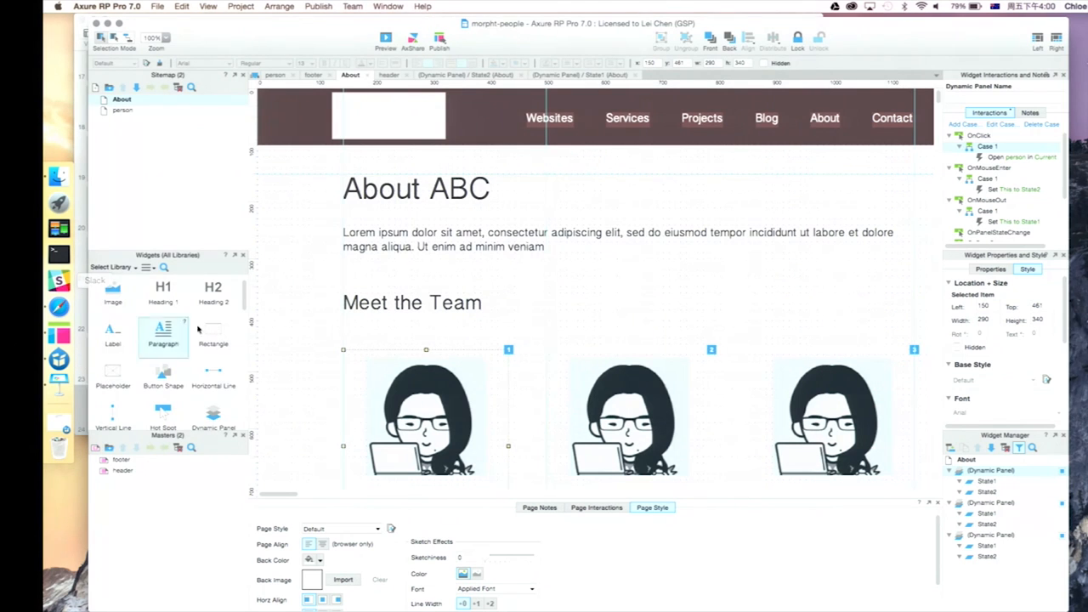
pyautogui.click(59, 385)
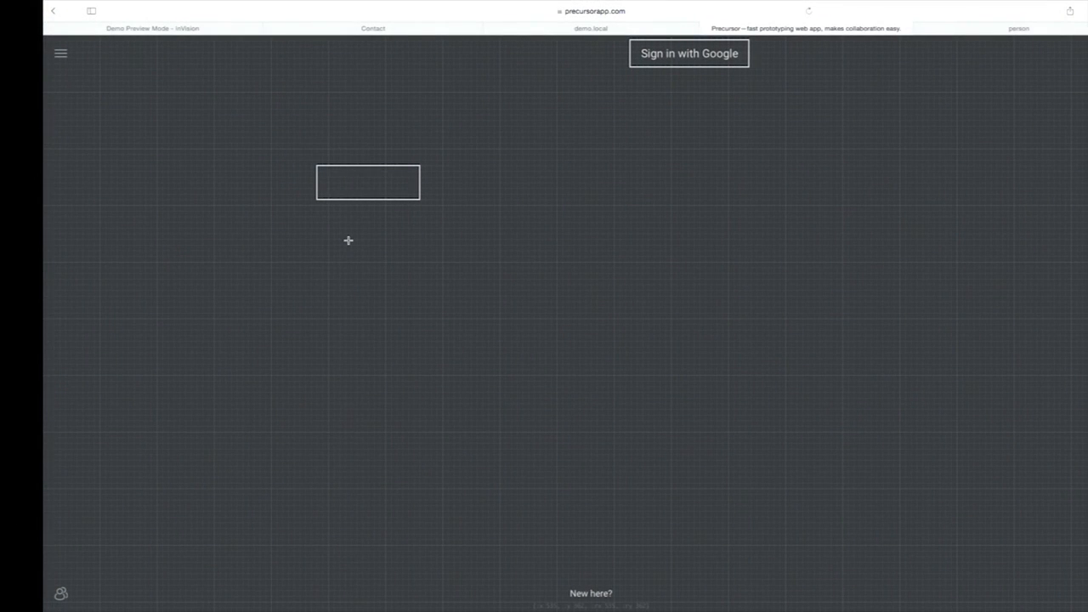
pyautogui.moveTo(482, 230)
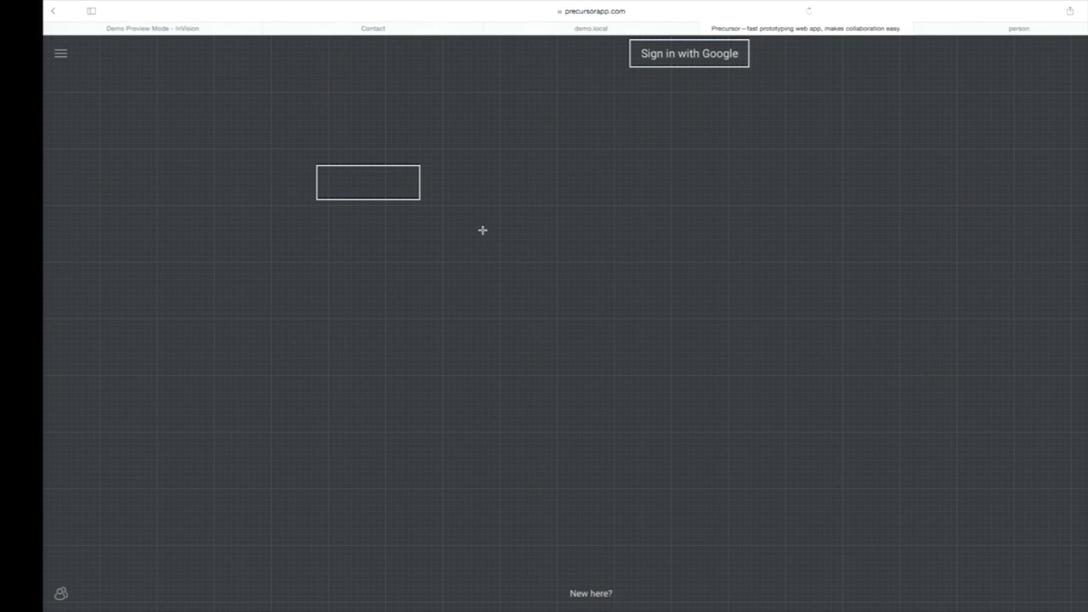
# - Drag a rectangle box onto the blank Precursor canvas
pyautogui.moveTo(483, 230); pyautogui.dragTo(966, 266)
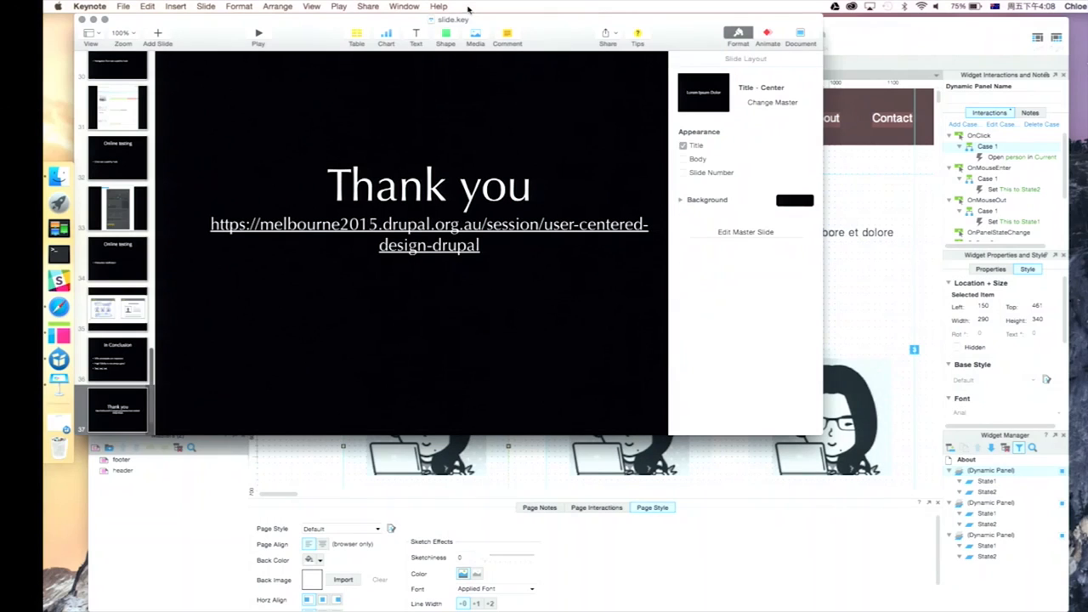
pyautogui.moveTo(59, 370)
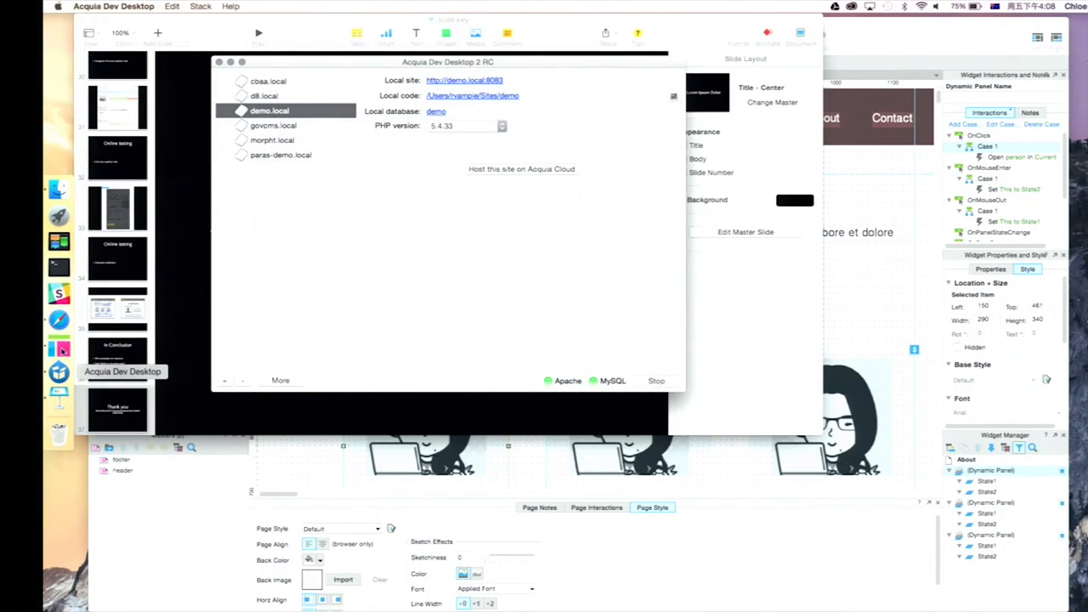
# - Bring Safari to the front and show the demo.local 'Welcome, Admin!' page
pyautogui.click(219, 61)
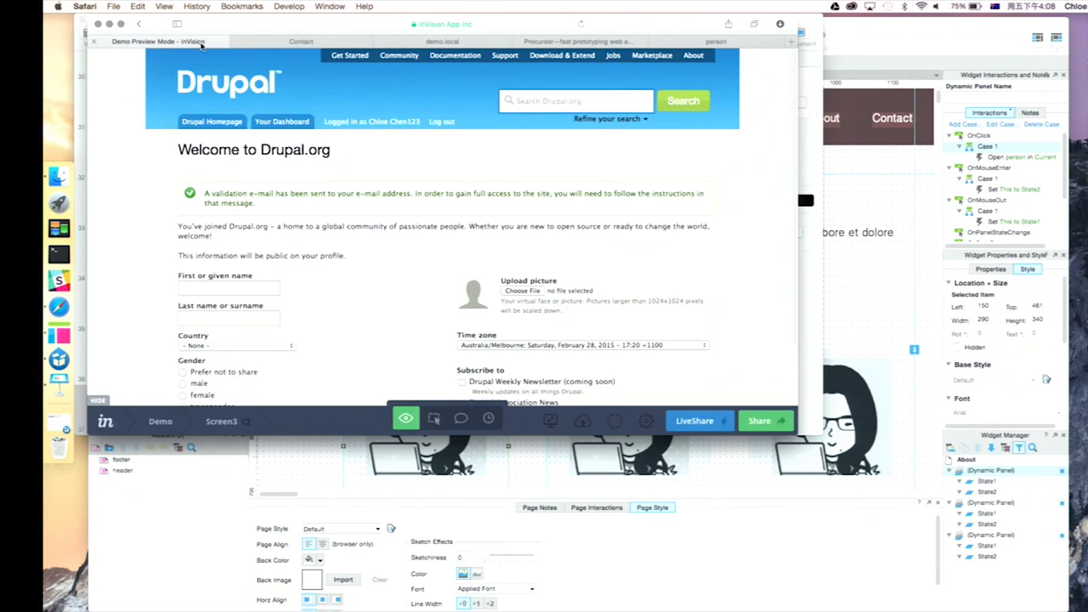
pyautogui.click(441, 41)
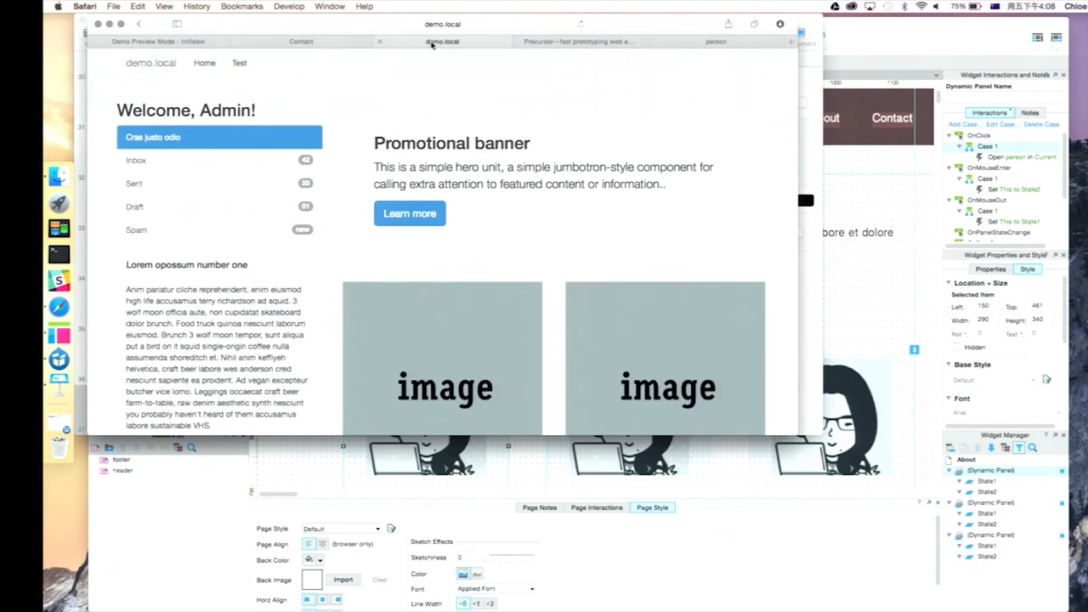